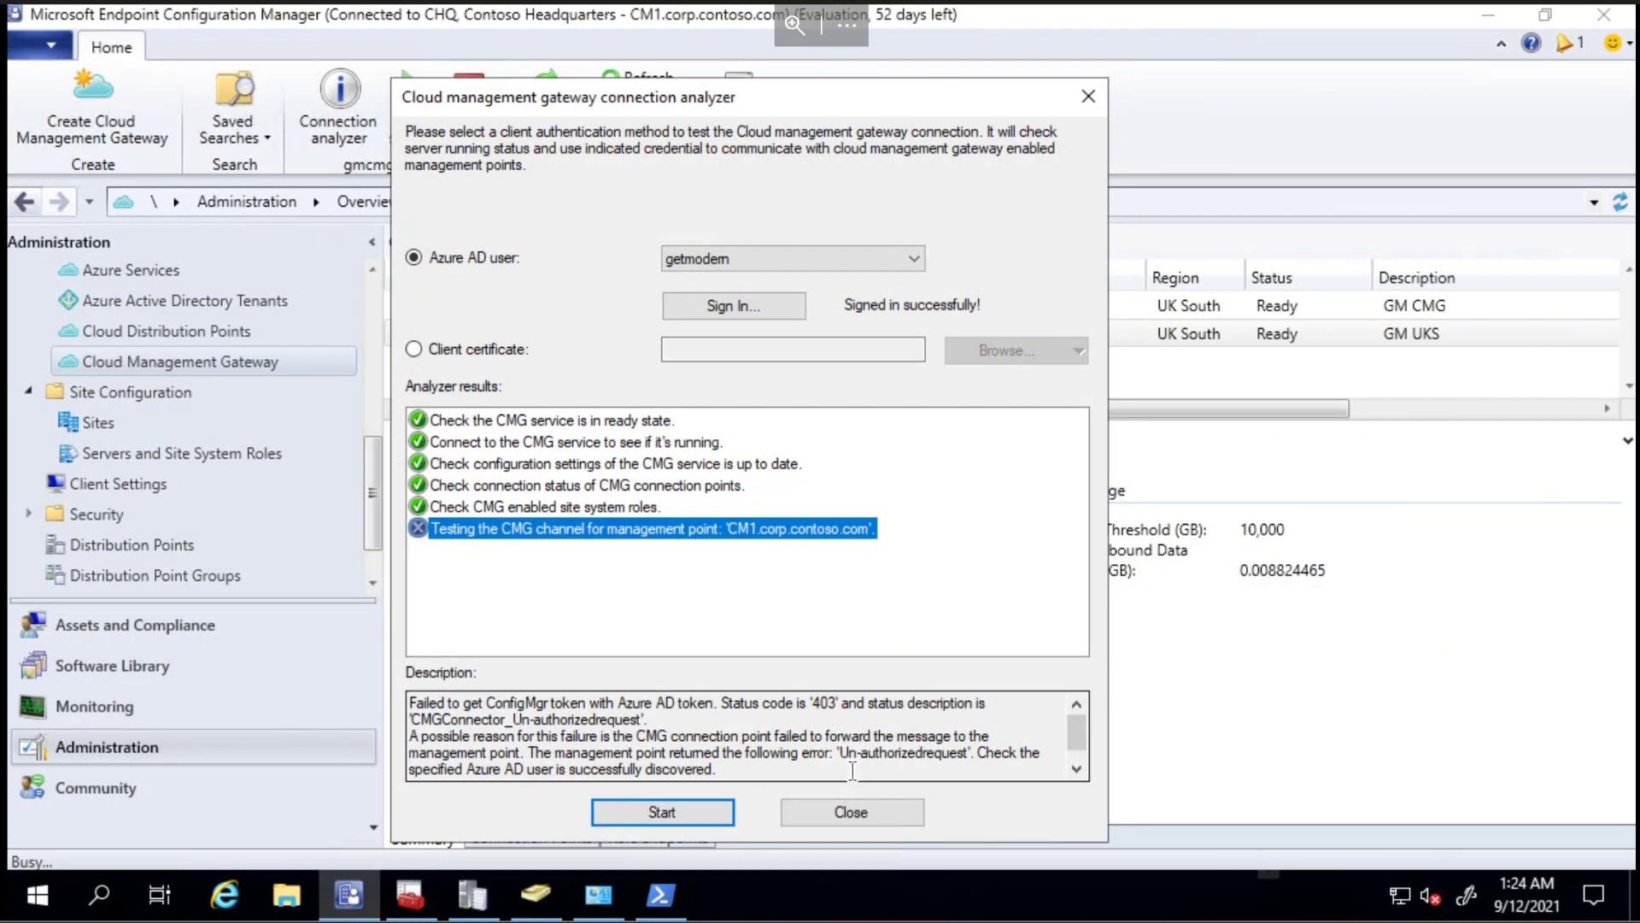
mouse_move(936, 774)
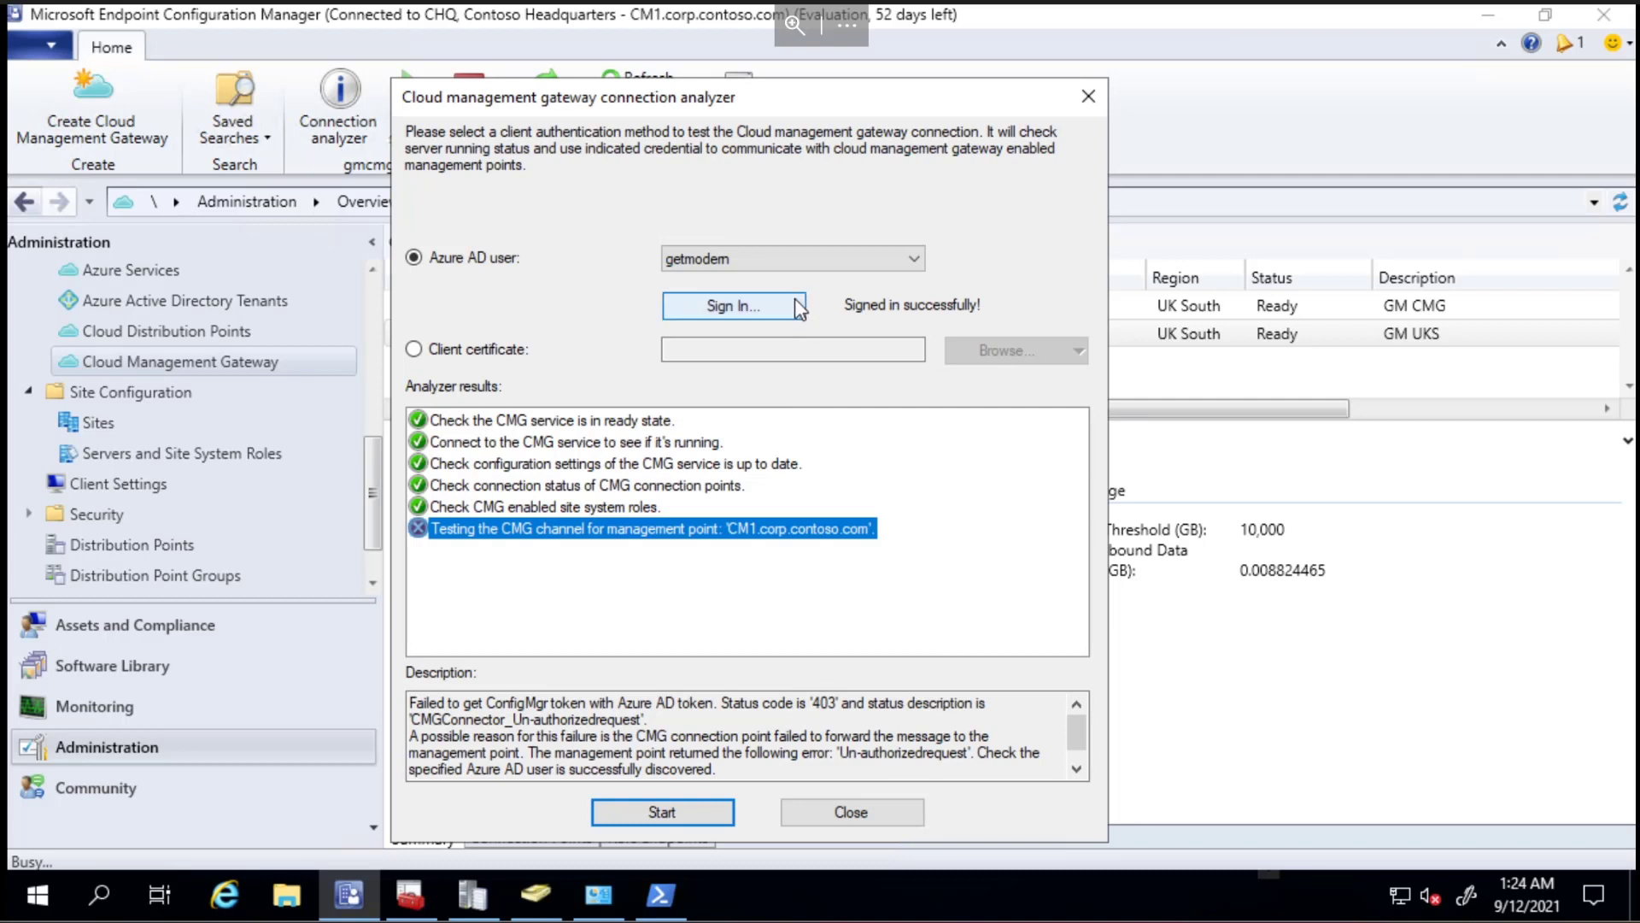
Begin signing in as an Azure AD user in the CMG connection analyzer.
click(732, 306)
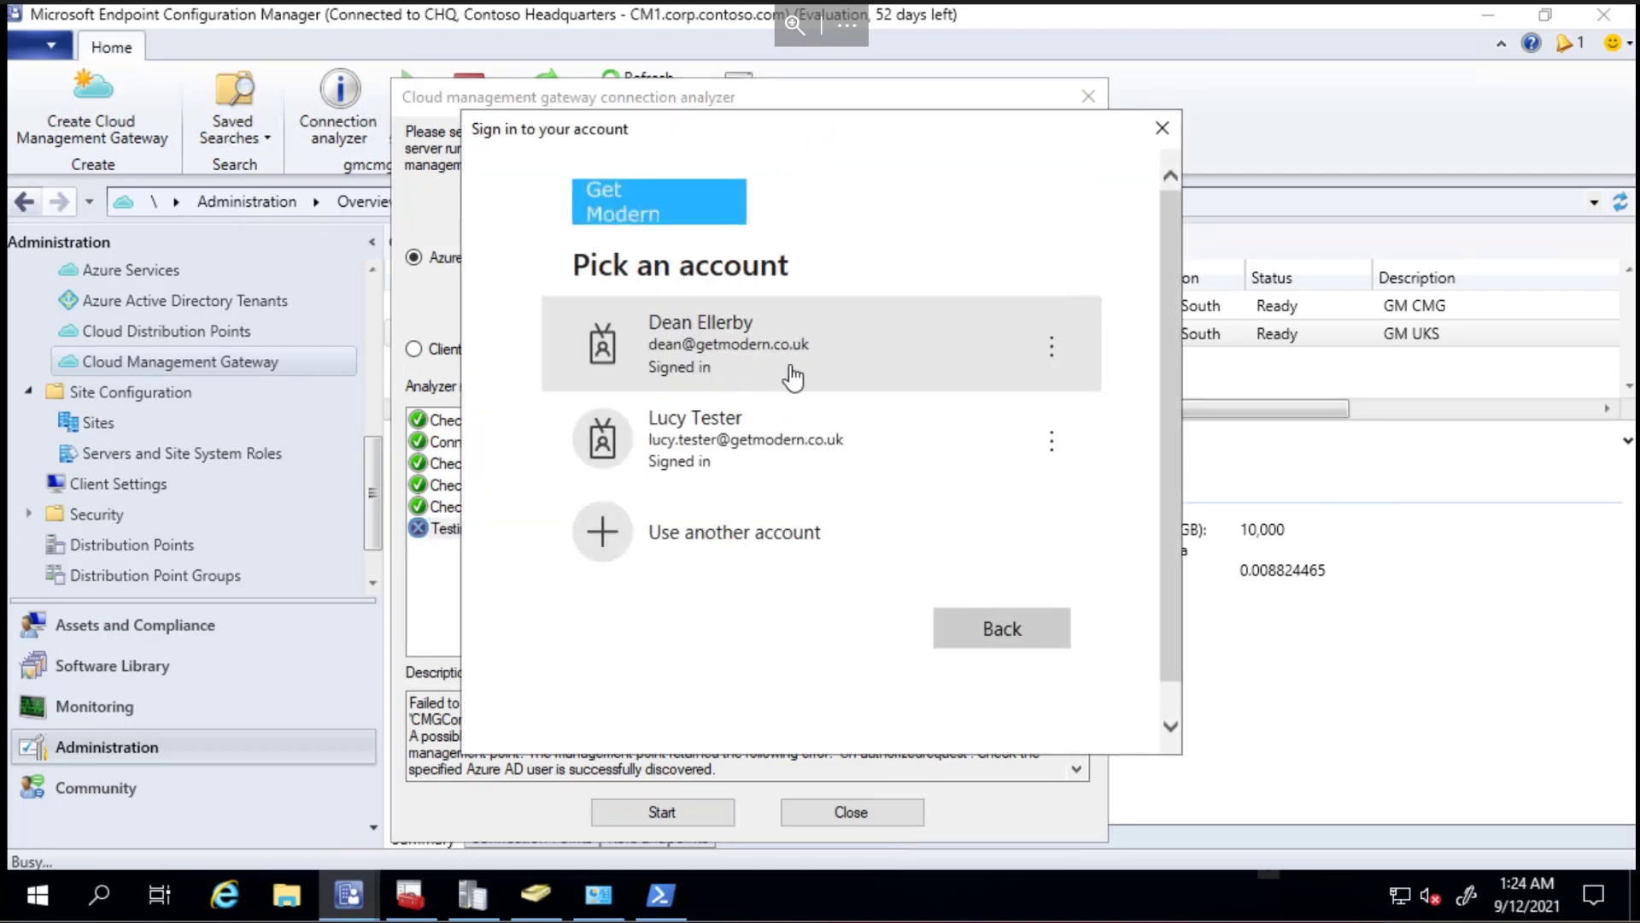
mouse_move(773, 381)
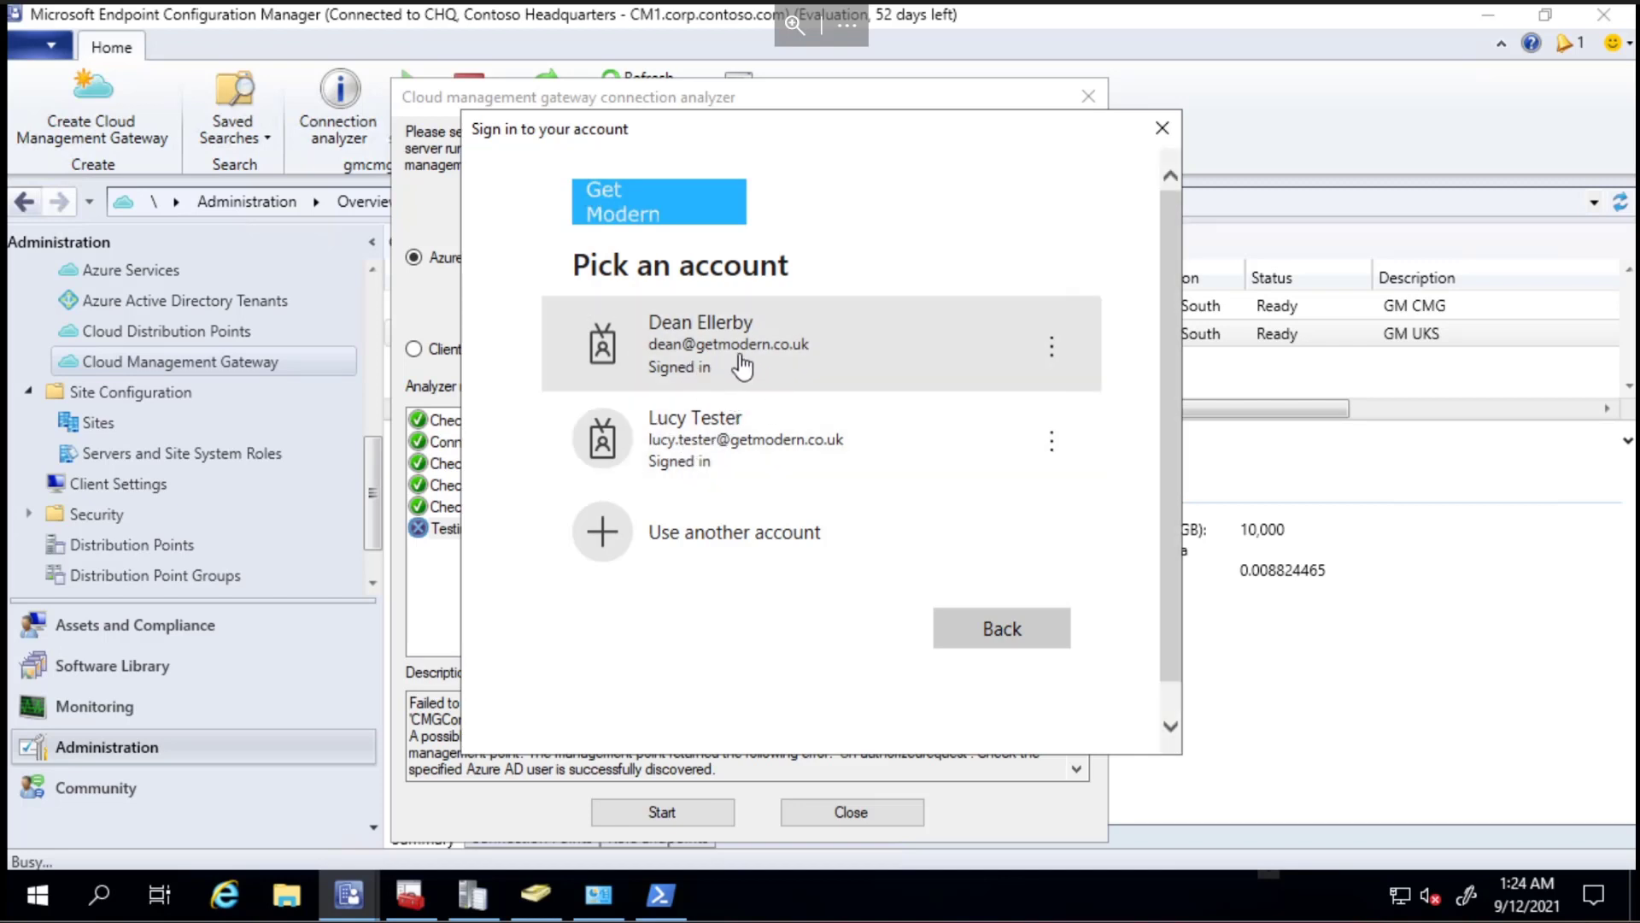
mouse_move(766, 368)
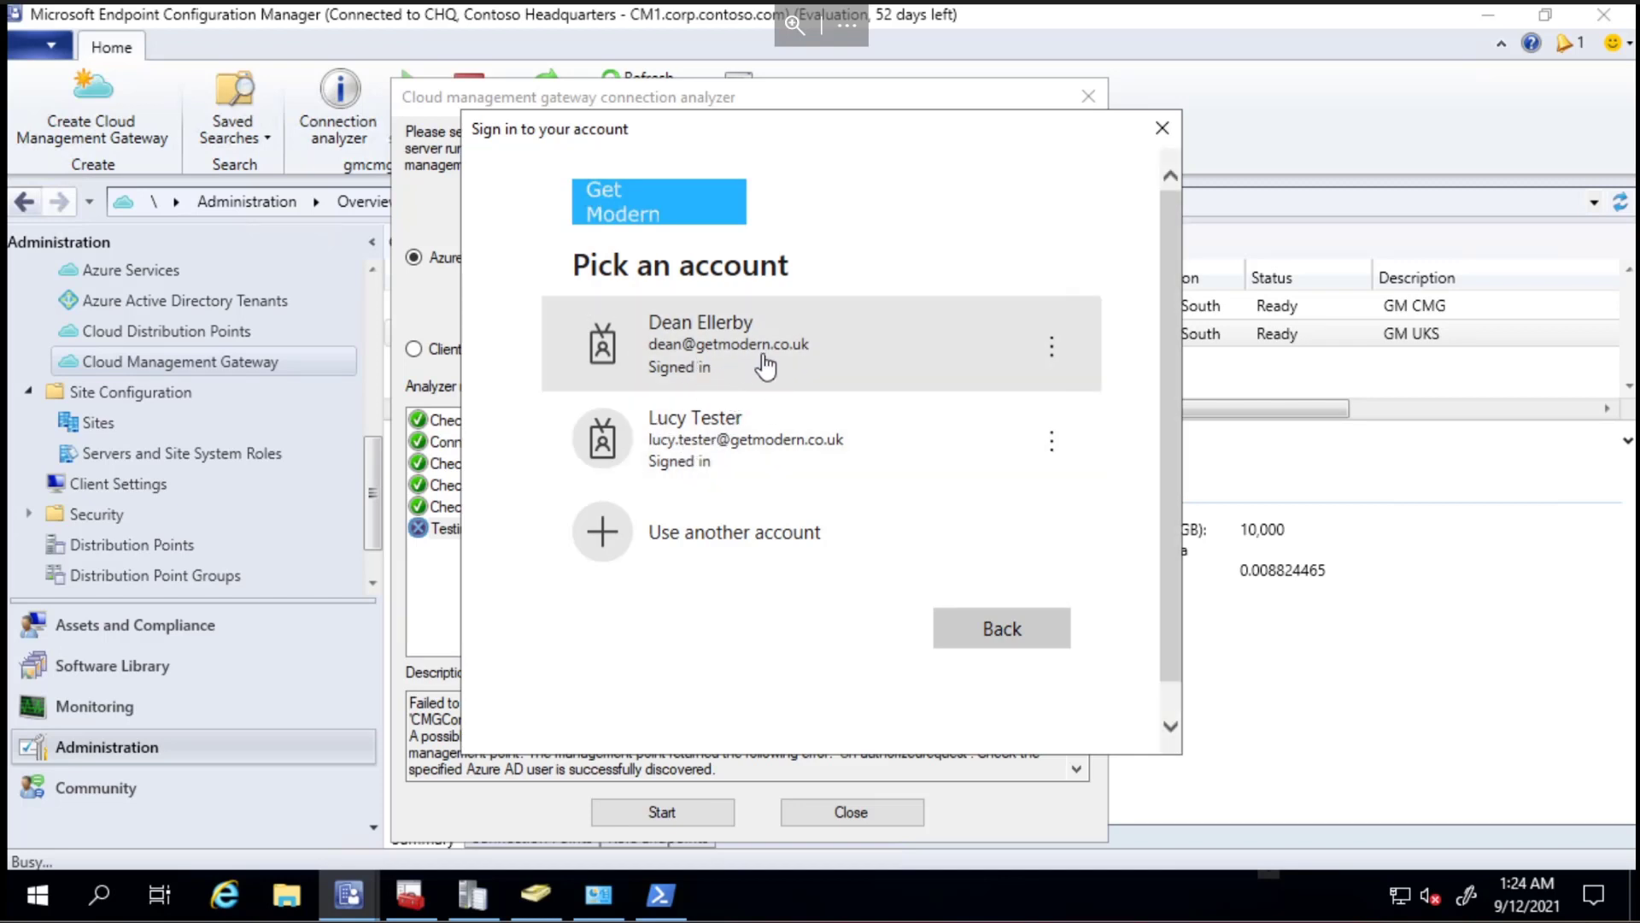
mouse_move(765, 351)
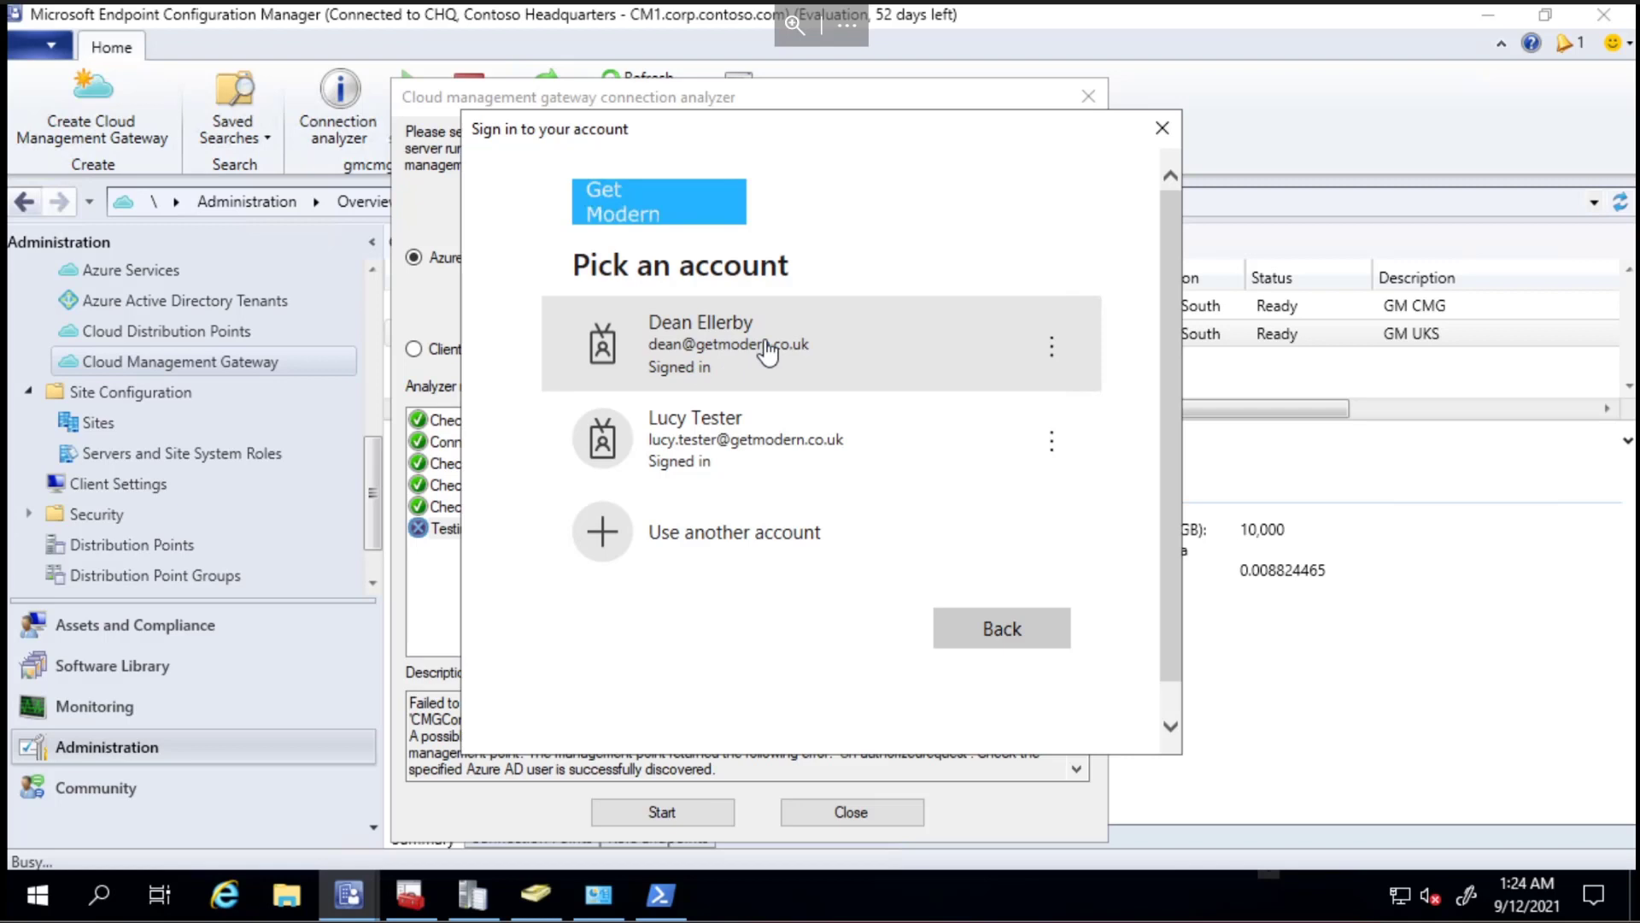
mouse_move(781, 390)
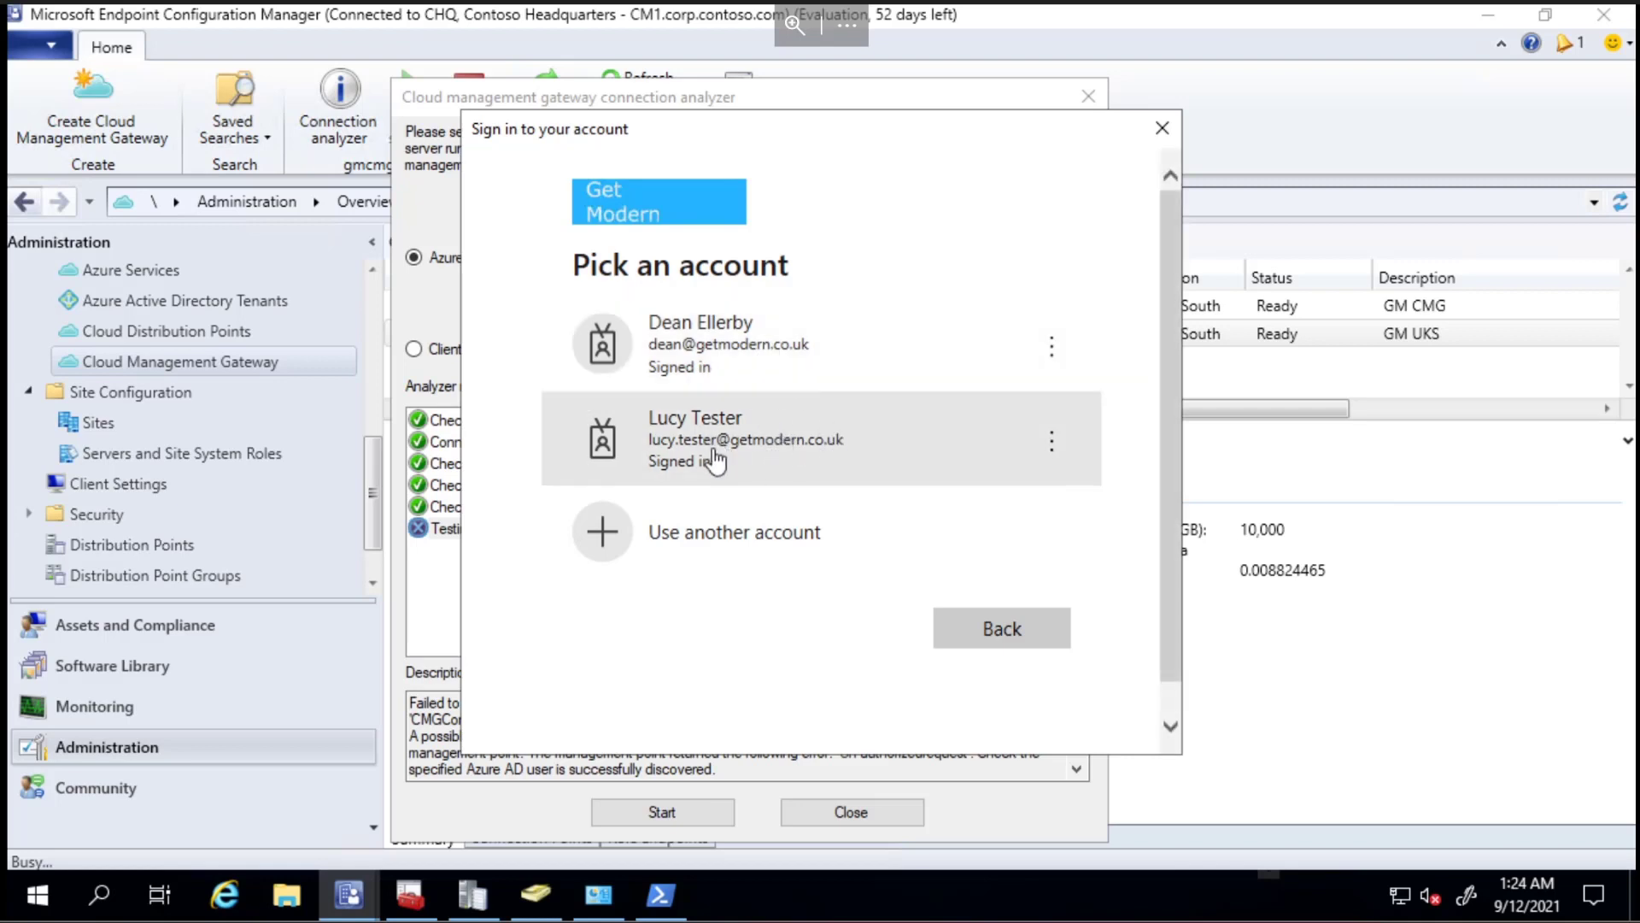
mouse_move(794, 452)
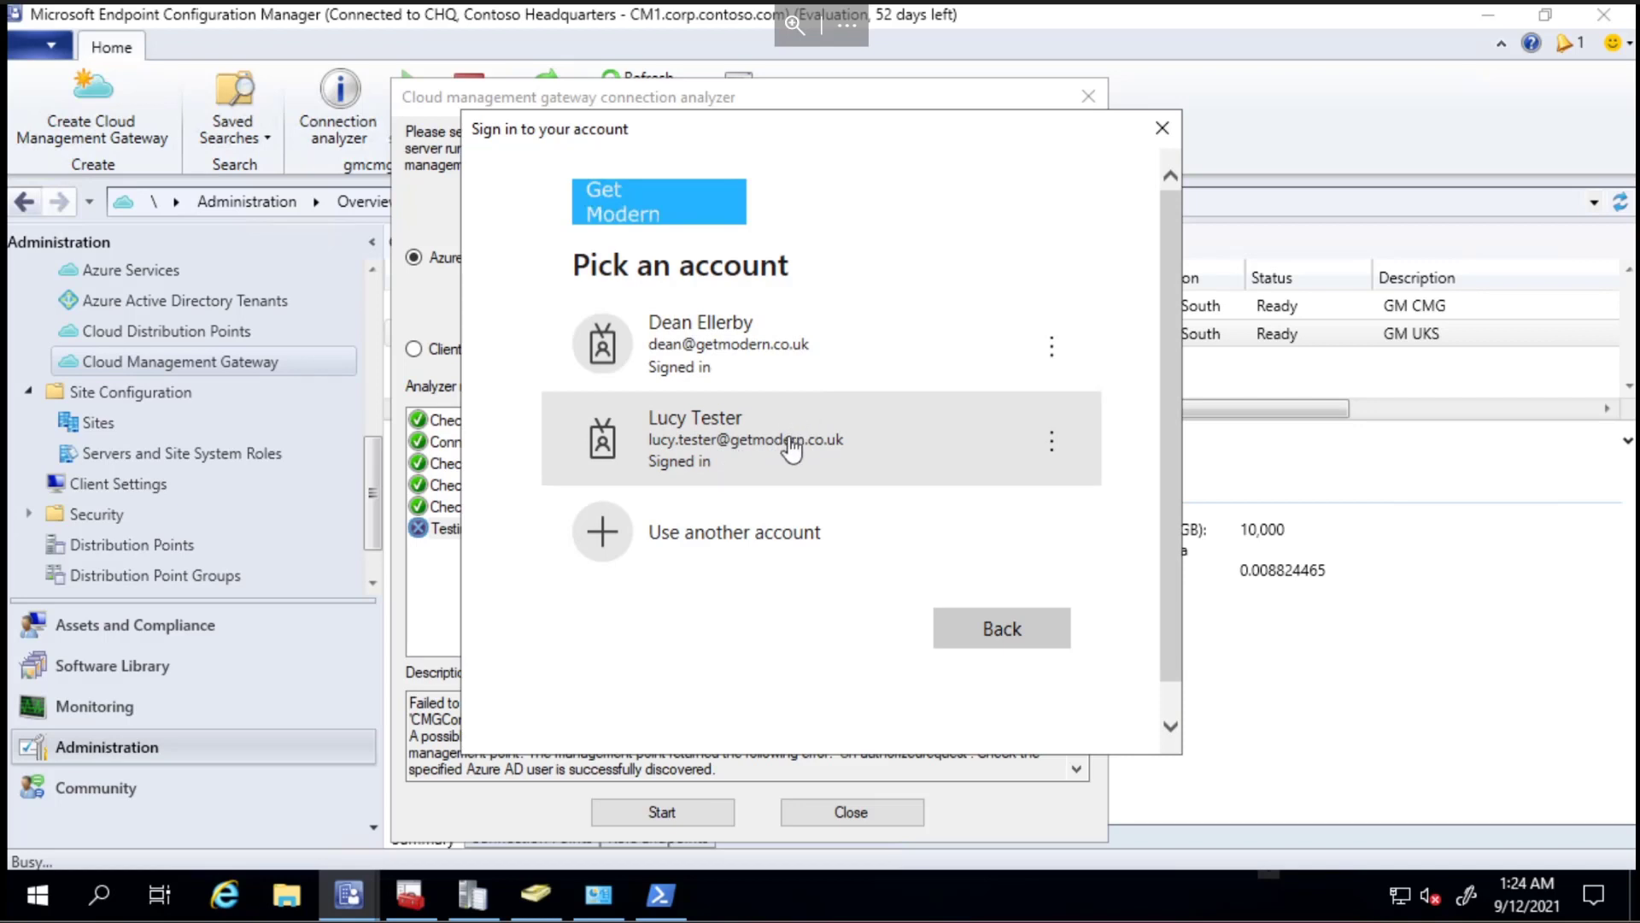
Sign in with the second Get Modern account, lucy.tester.
click(744, 439)
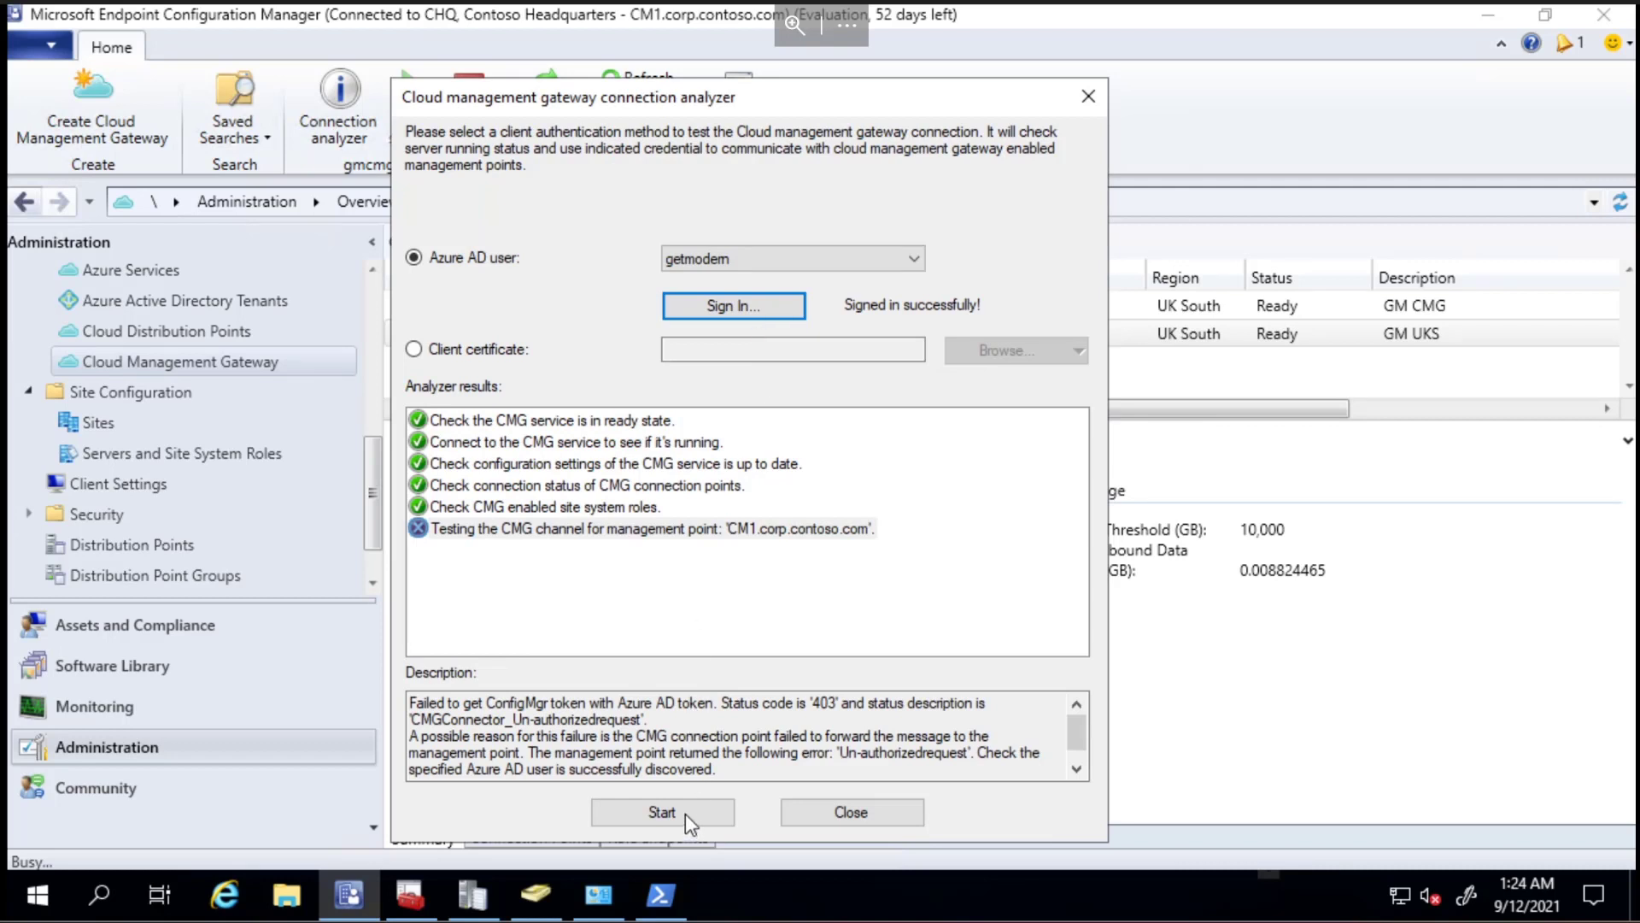
Rerun the connection analyzer so all six checks, including the management point channel, pass.
click(662, 812)
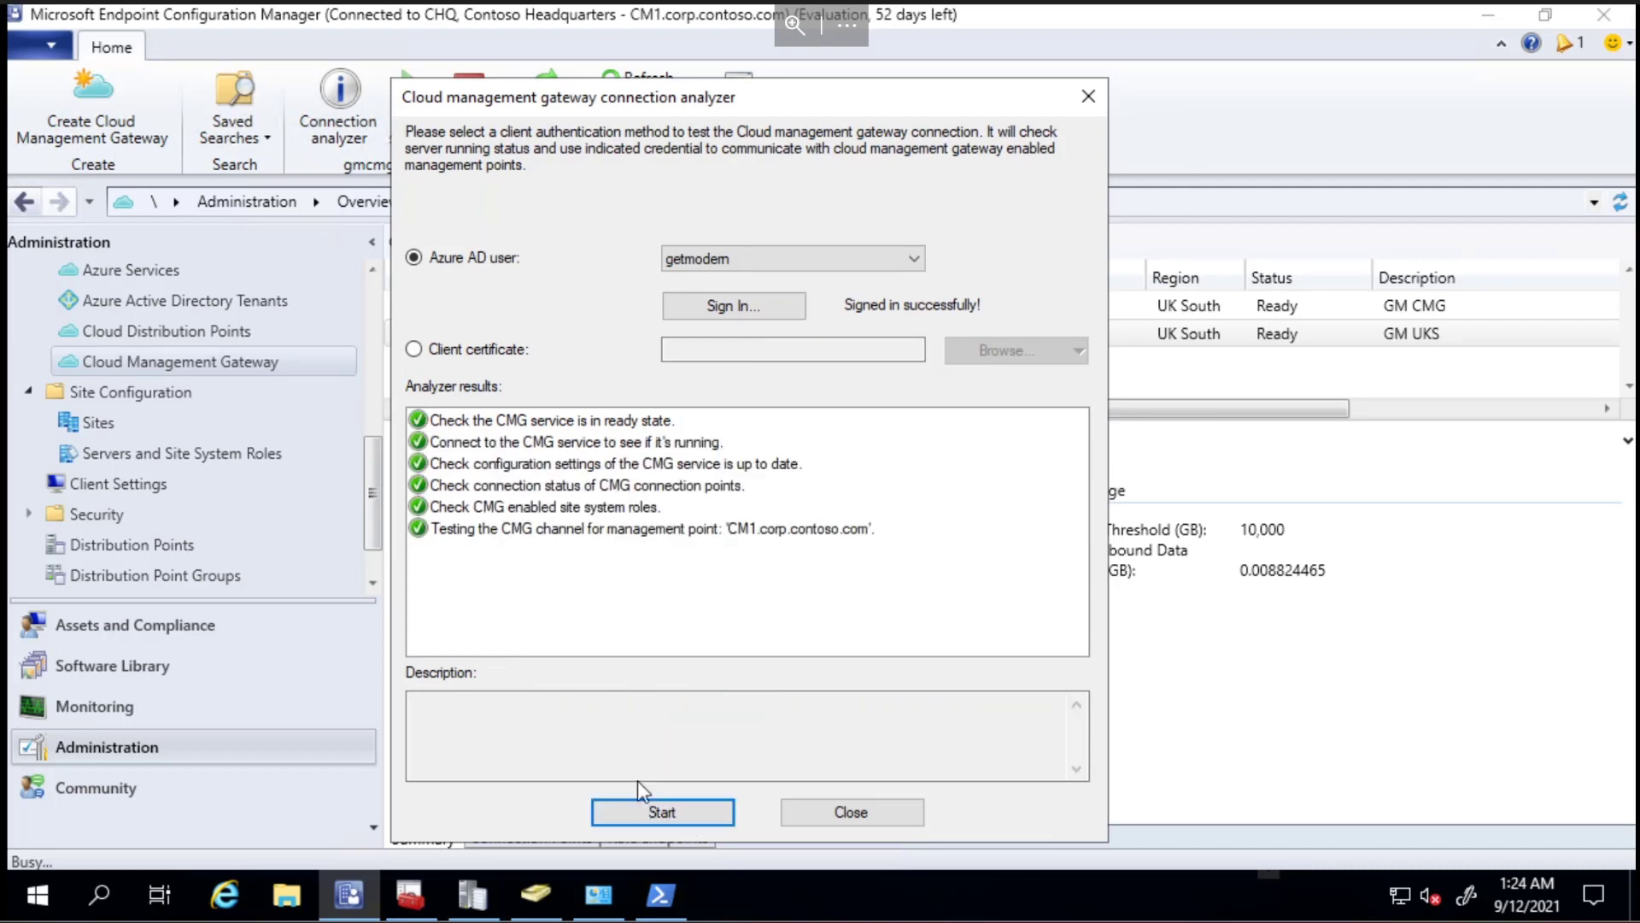